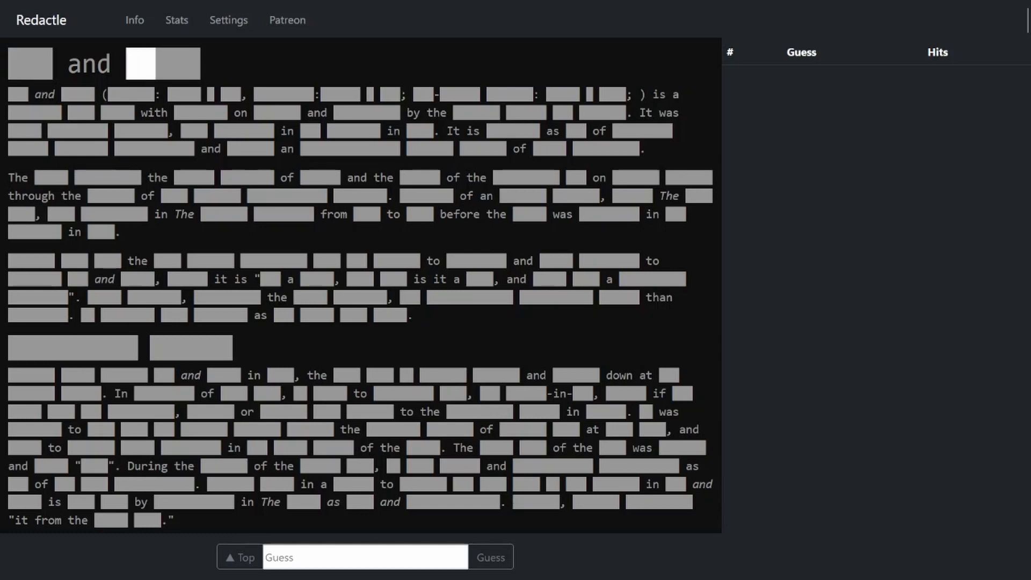
pyautogui.click(364, 556)
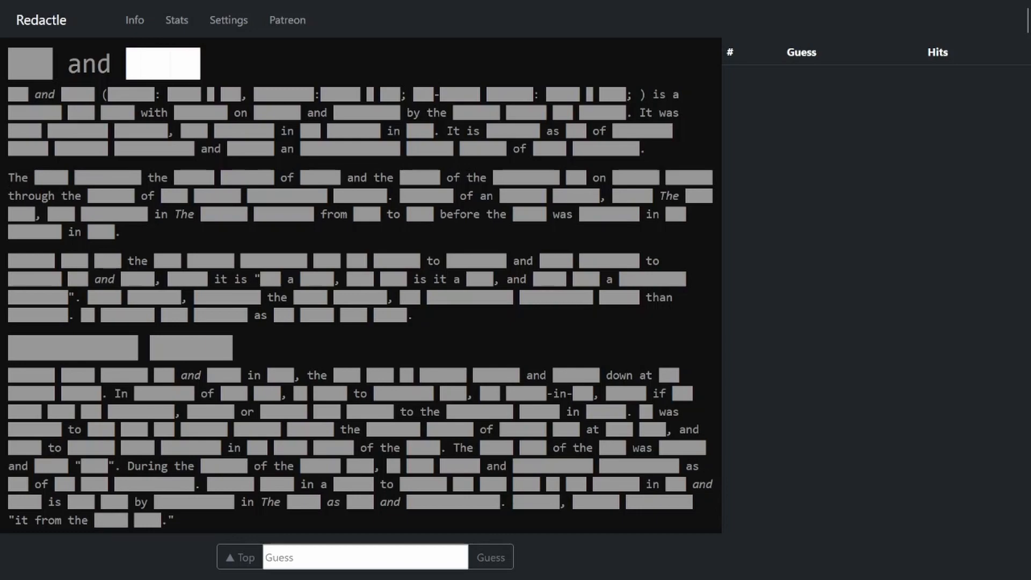
pyautogui.scroll(-3)
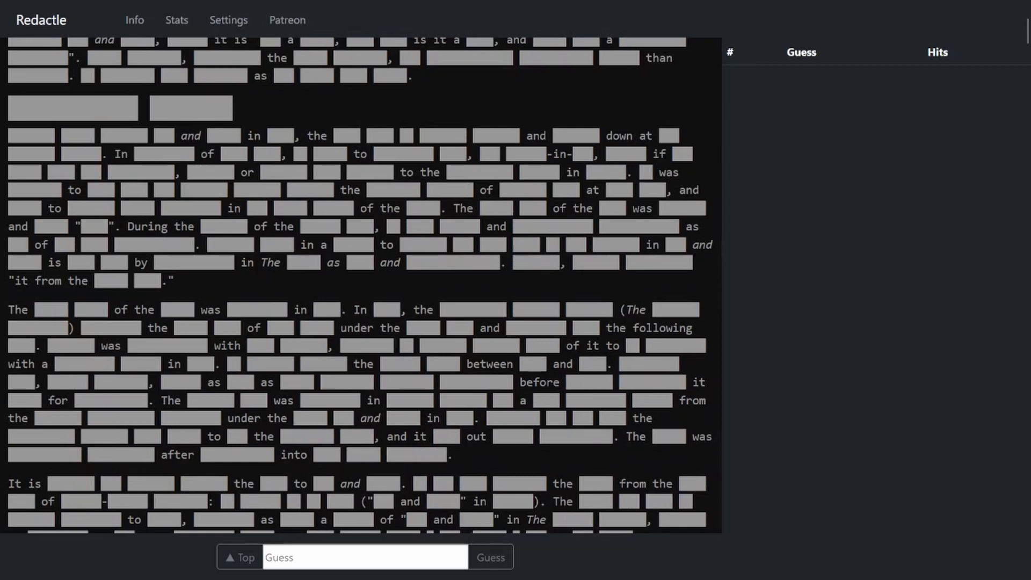